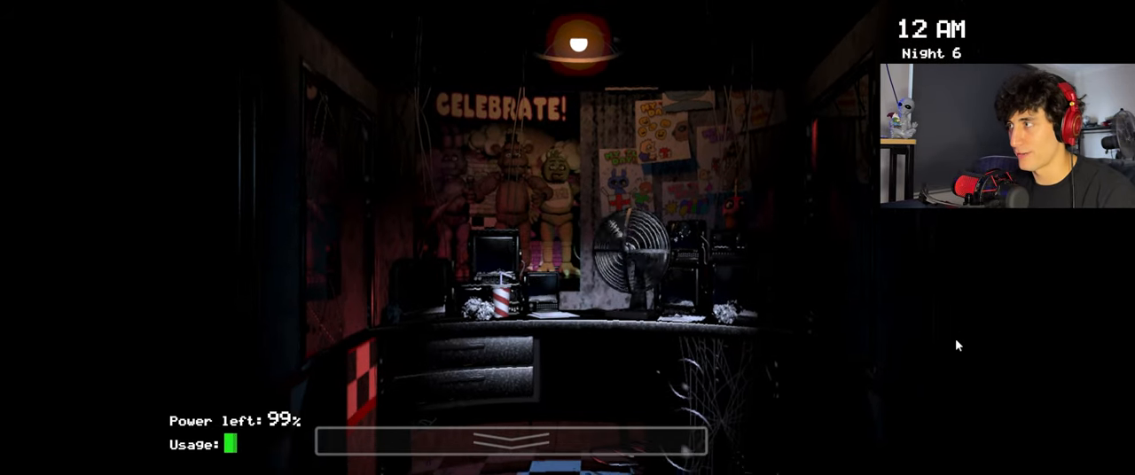
pyautogui.moveTo(519, 162)
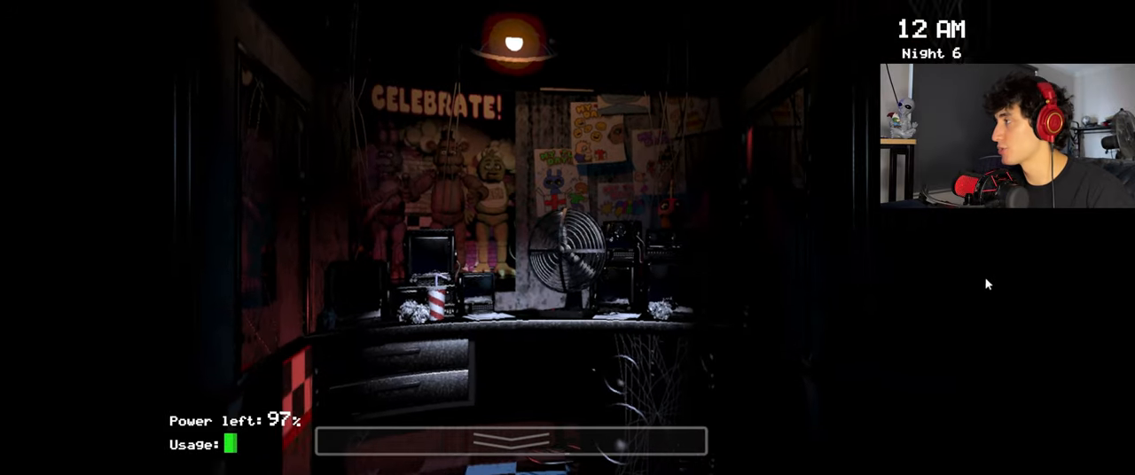
# Flip the security camera monitor up, down, then back up
pyautogui.click(511, 442)
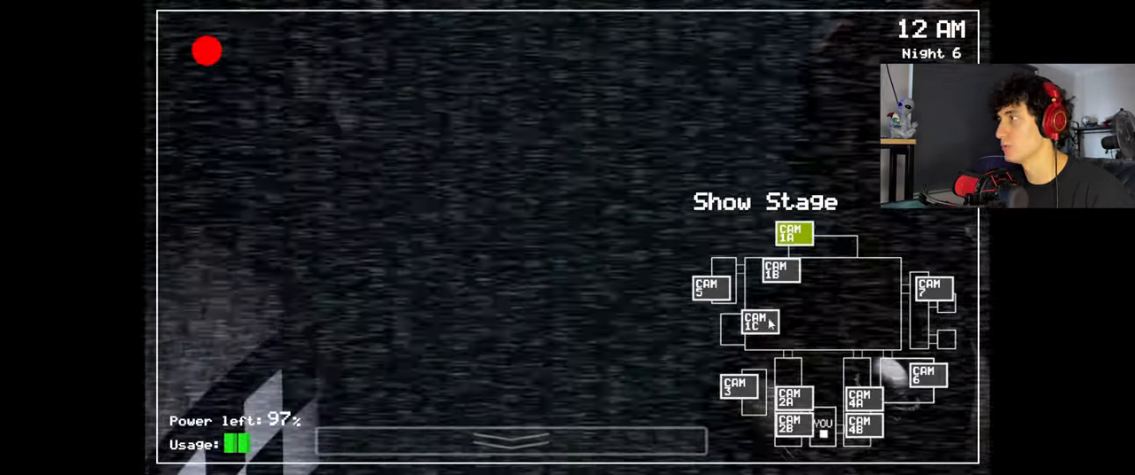
pyautogui.click(511, 441)
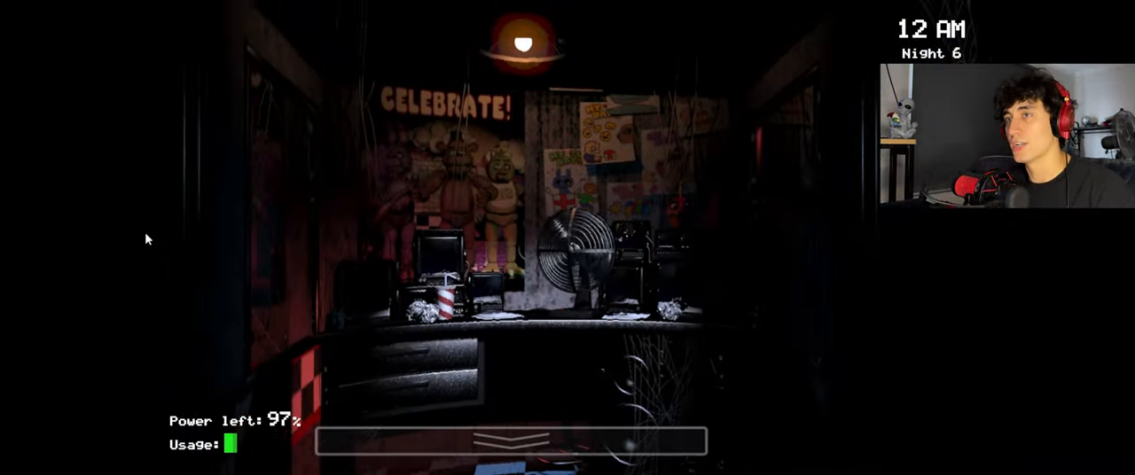
pyautogui.moveTo(971, 304)
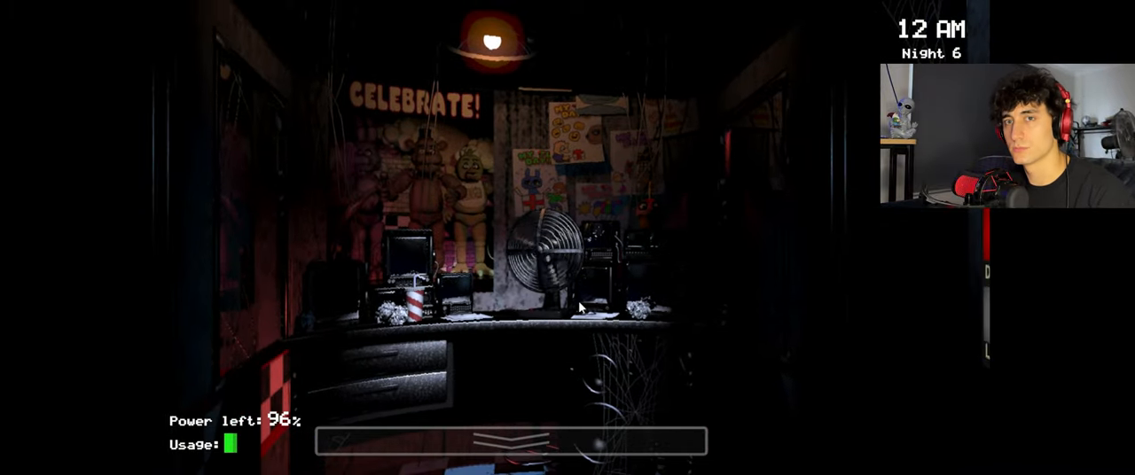
pyautogui.click(510, 441)
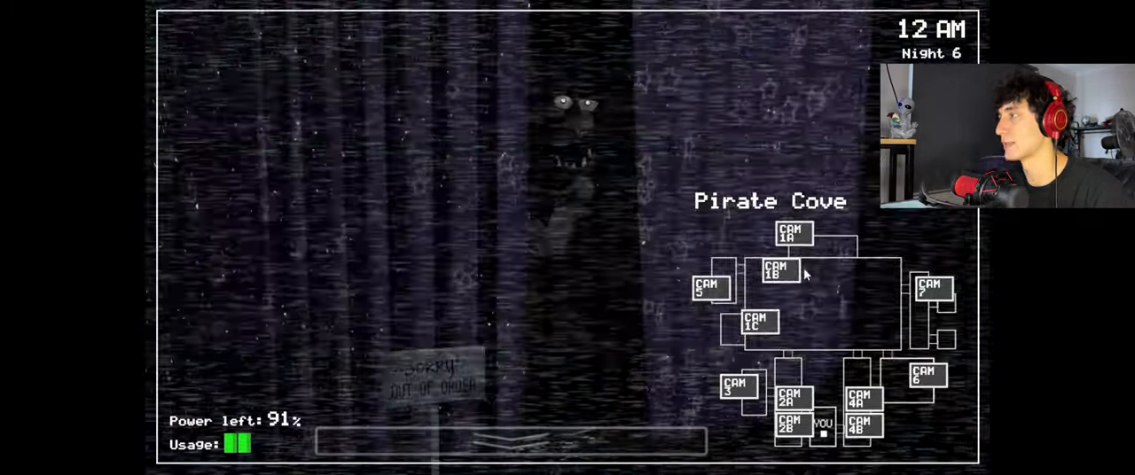
# View the Show Stage and West Hall Corner cameras, then lower the monitor to watch the office
pyautogui.click(510, 439)
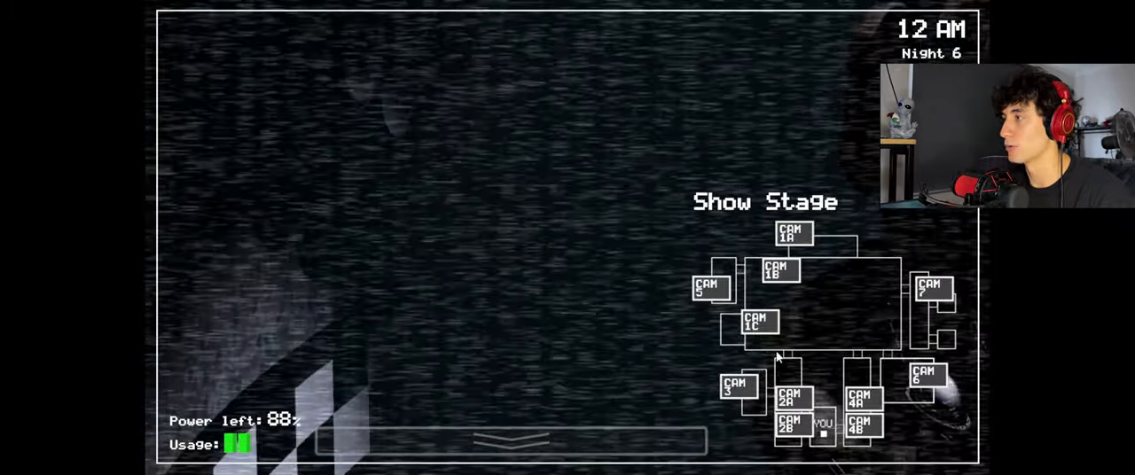
pyautogui.click(513, 441)
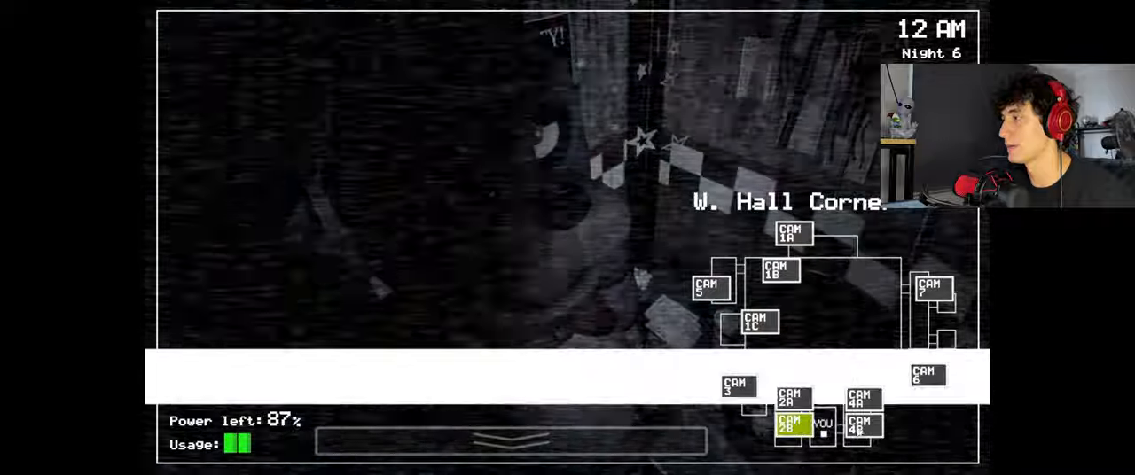
pyautogui.click(510, 439)
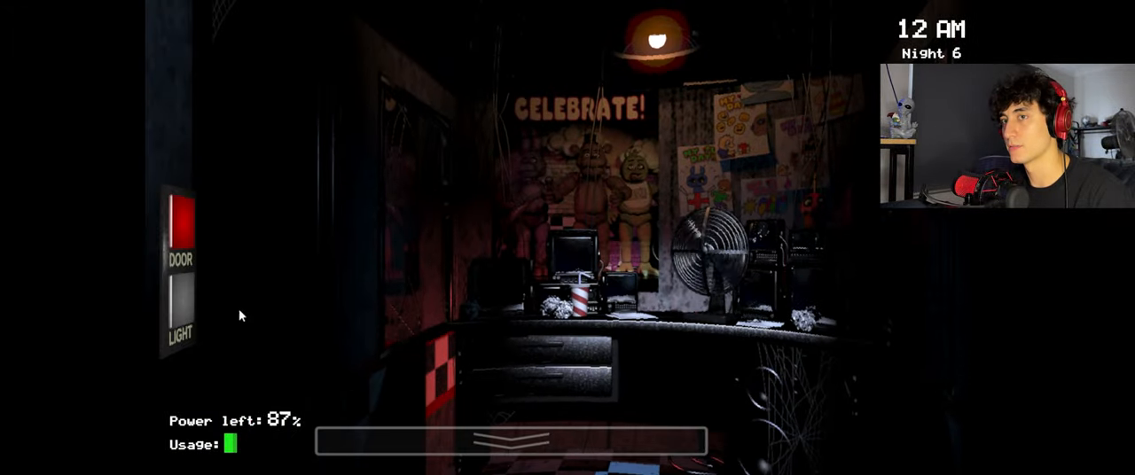
pyautogui.click(509, 440)
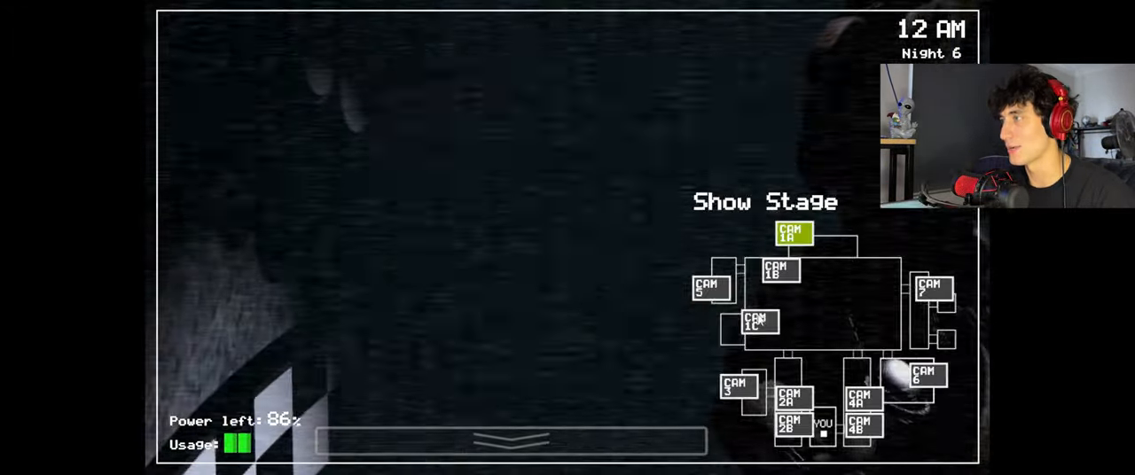
pyautogui.click(510, 441)
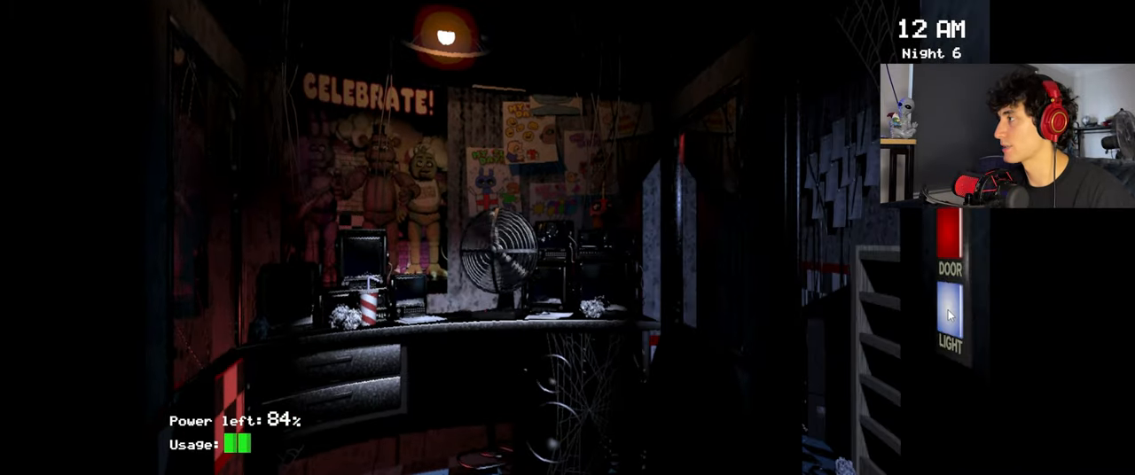
# Check Show Stage and Pirate Cove cameras, lowering the monitor to watch the right doorway
pyautogui.click(510, 444)
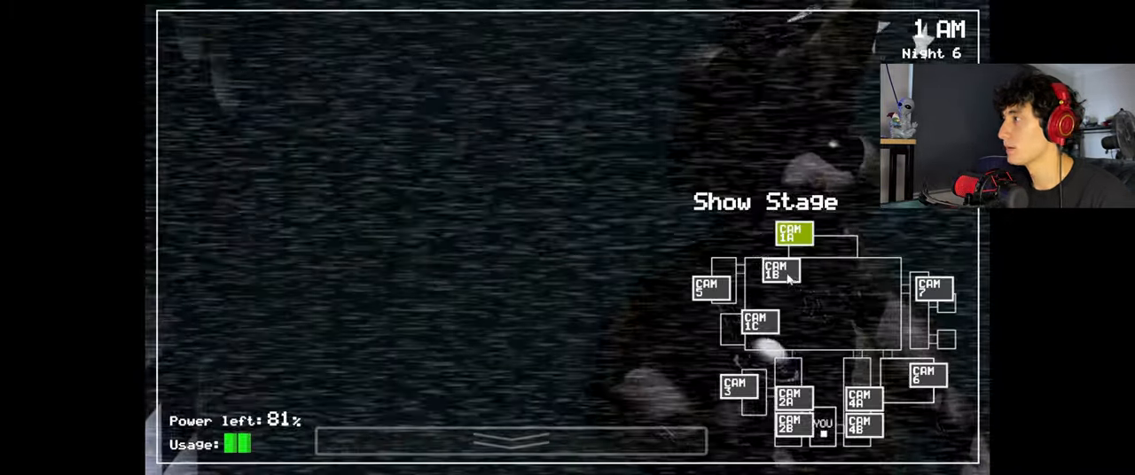
pyautogui.click(510, 442)
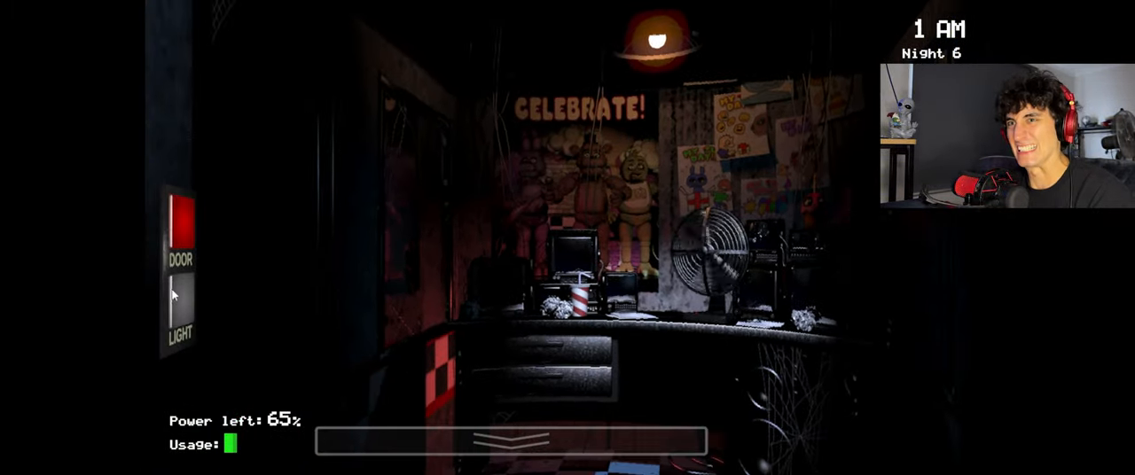
pyautogui.click(511, 444)
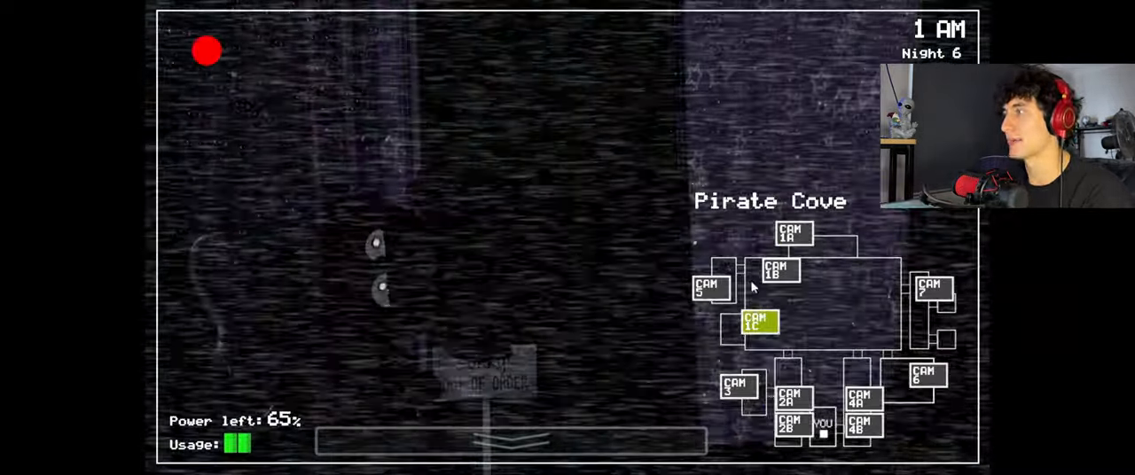
pyautogui.click(510, 443)
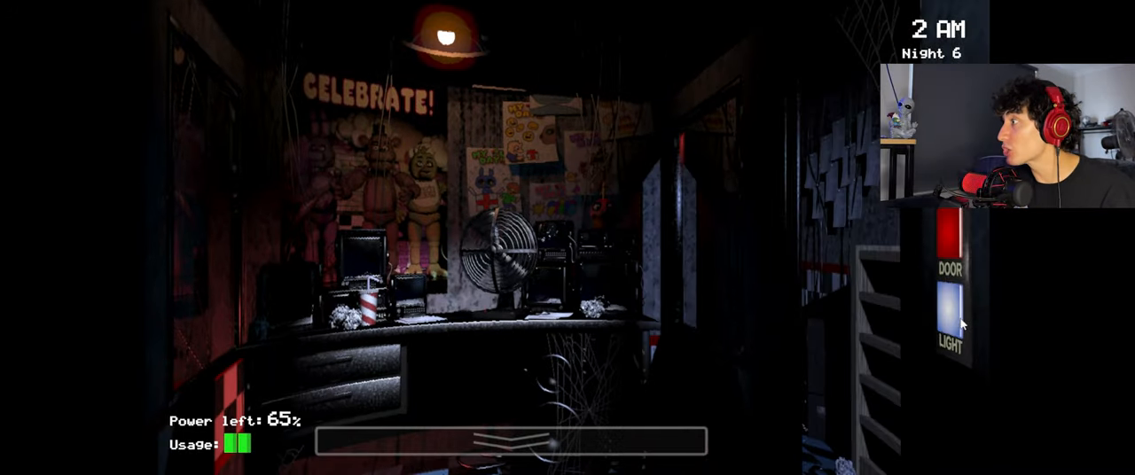
pyautogui.click(509, 441)
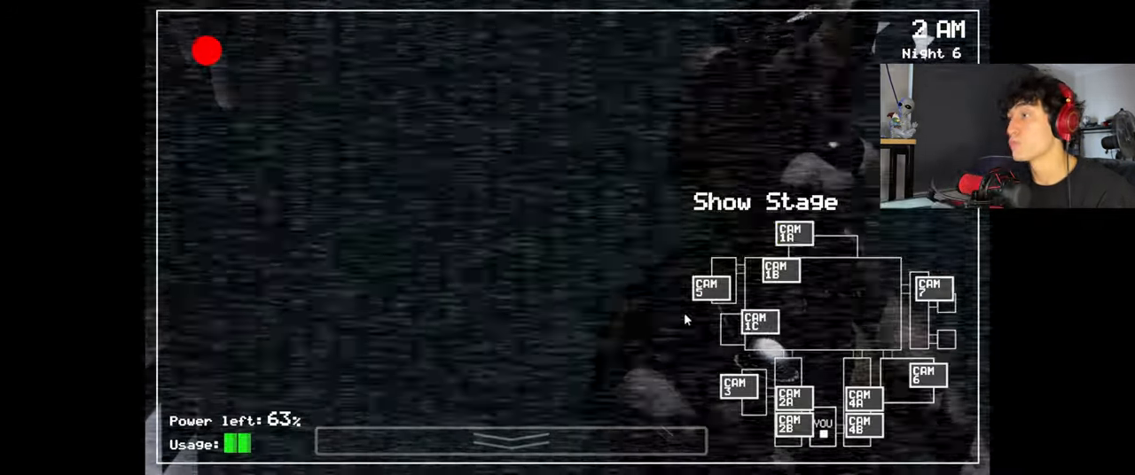
pyautogui.click(513, 442)
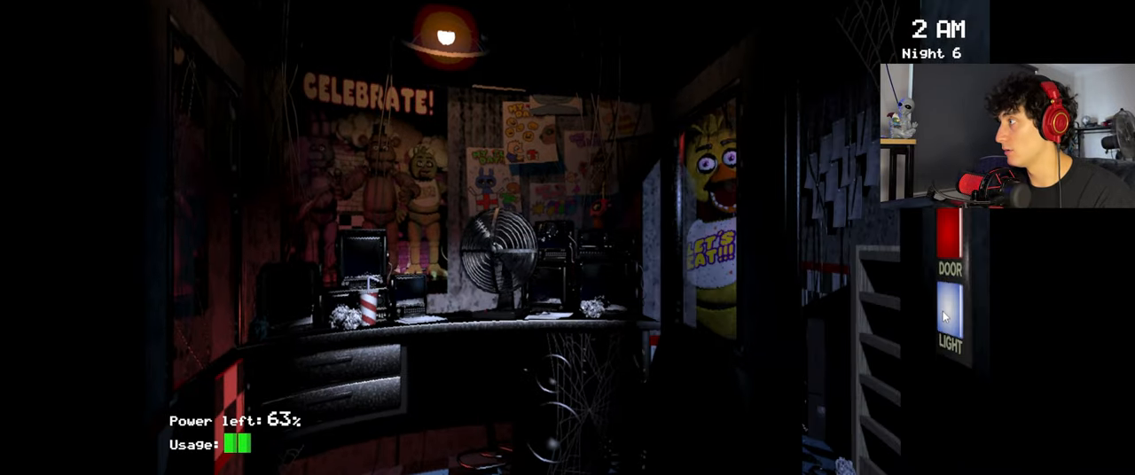
# Check Show Stage and East Hall Corner cameras, ending back in the office
pyautogui.click(509, 441)
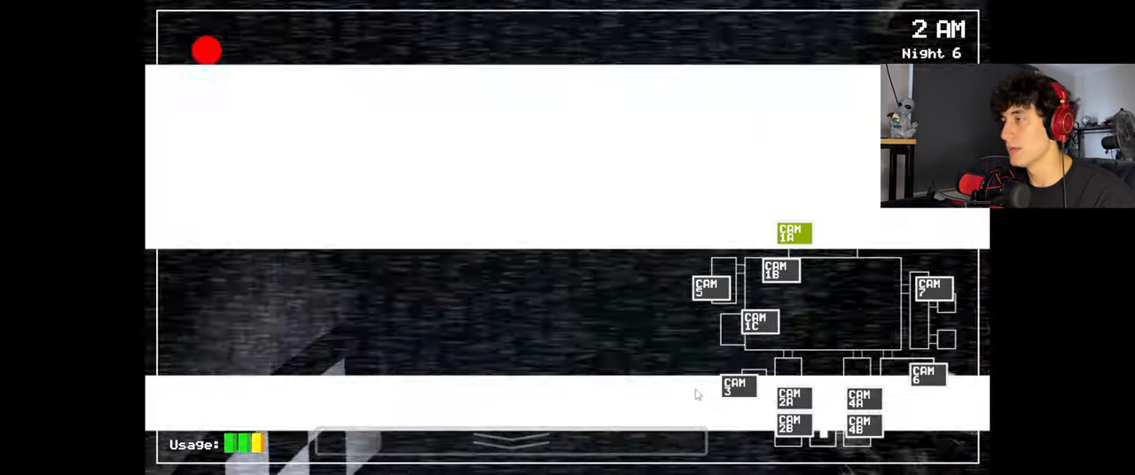
pyautogui.click(510, 441)
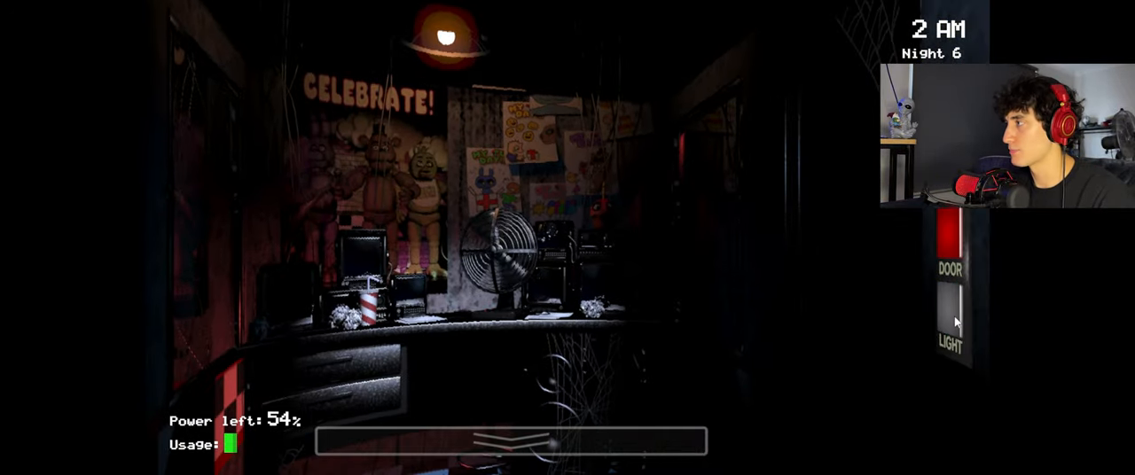
pyautogui.click(510, 441)
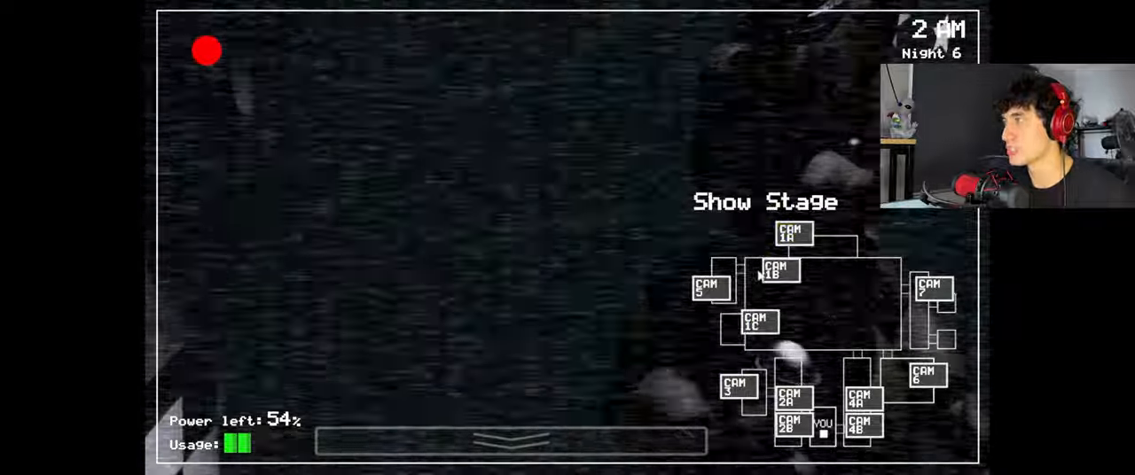
pyautogui.click(508, 441)
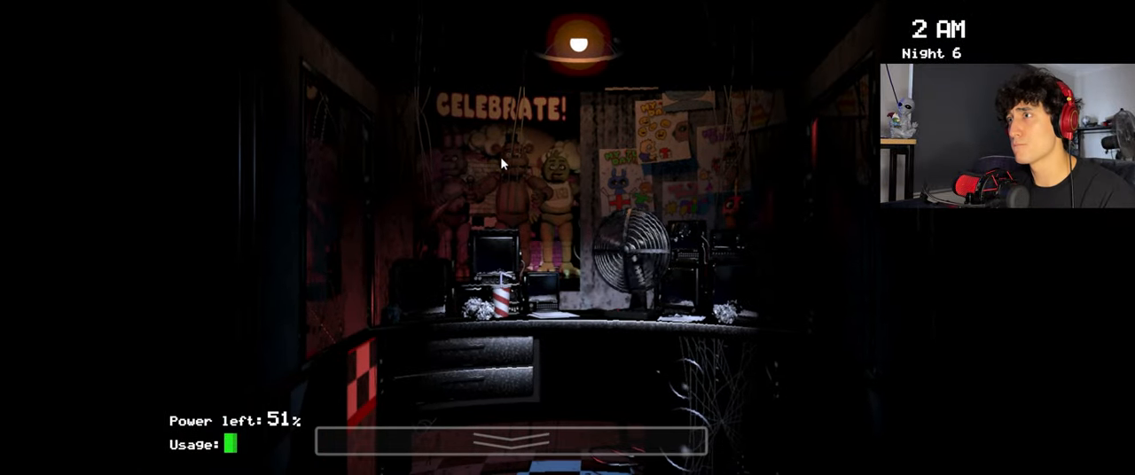
pyautogui.click(510, 441)
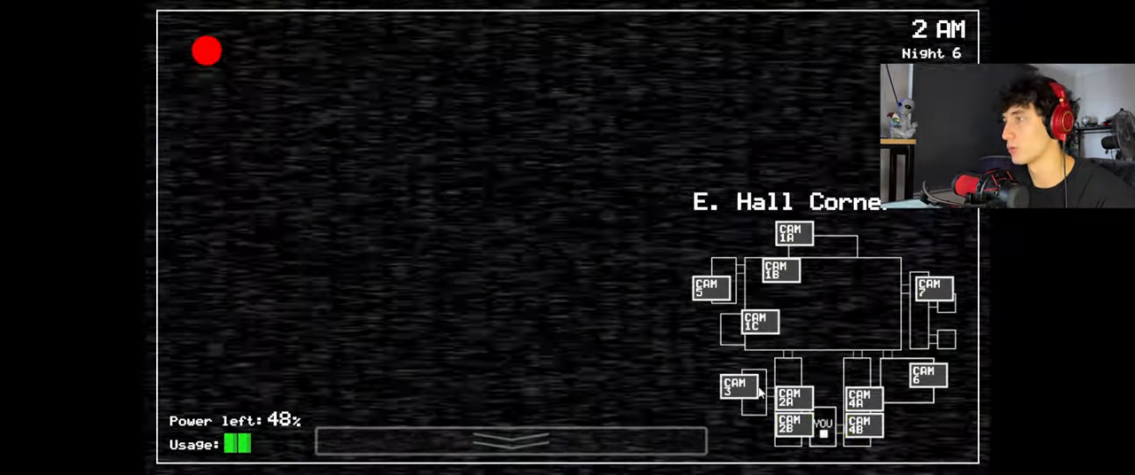
pyautogui.click(510, 441)
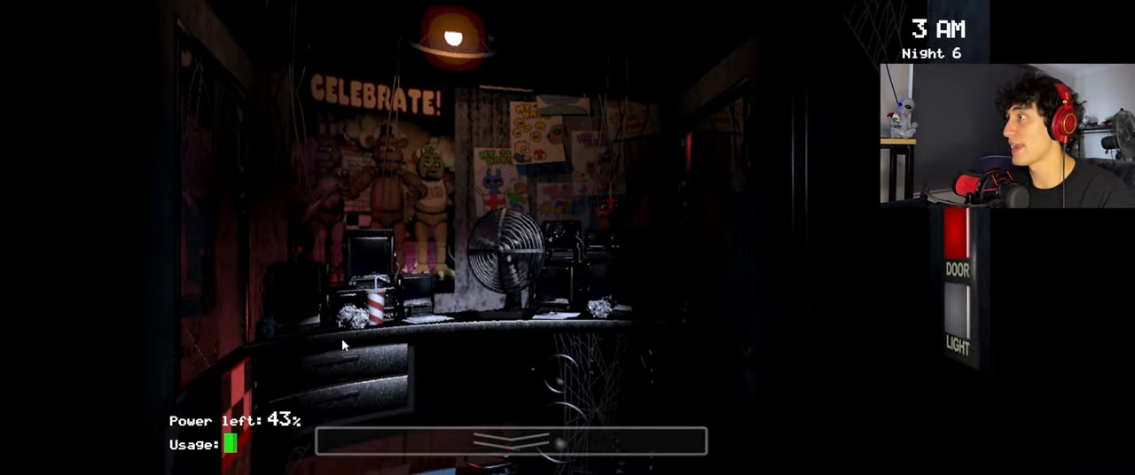
# Check the Pirate Cove camera twice, returning to the office each time
pyautogui.click(510, 441)
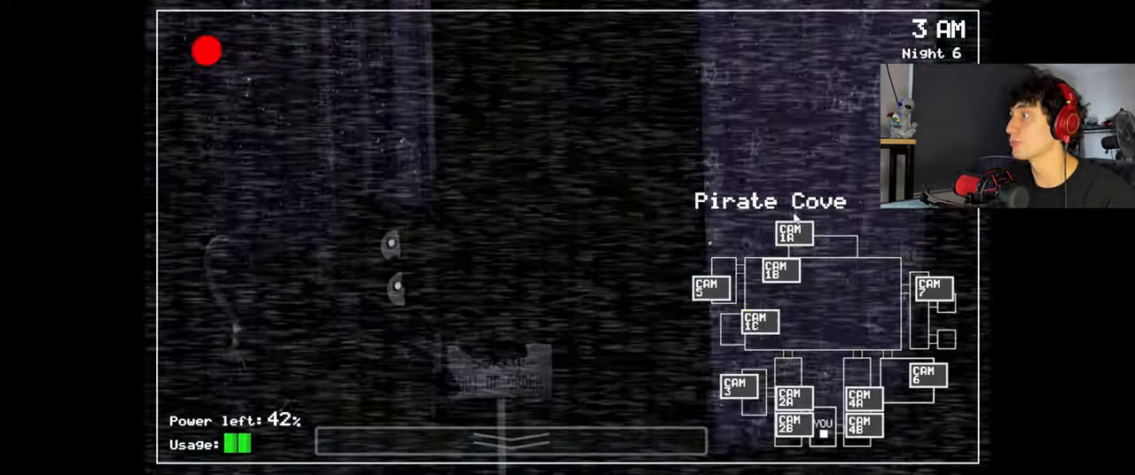
pyautogui.click(511, 441)
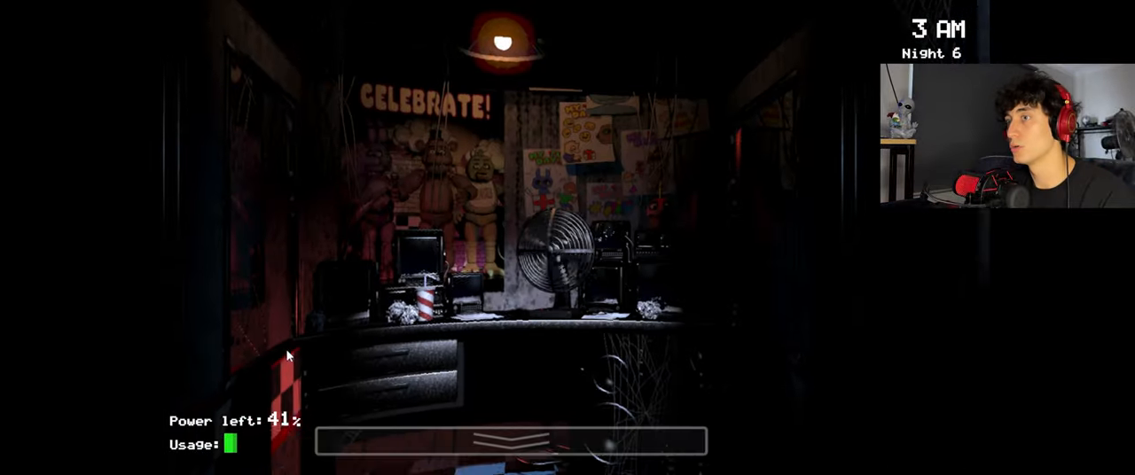
pyautogui.click(512, 440)
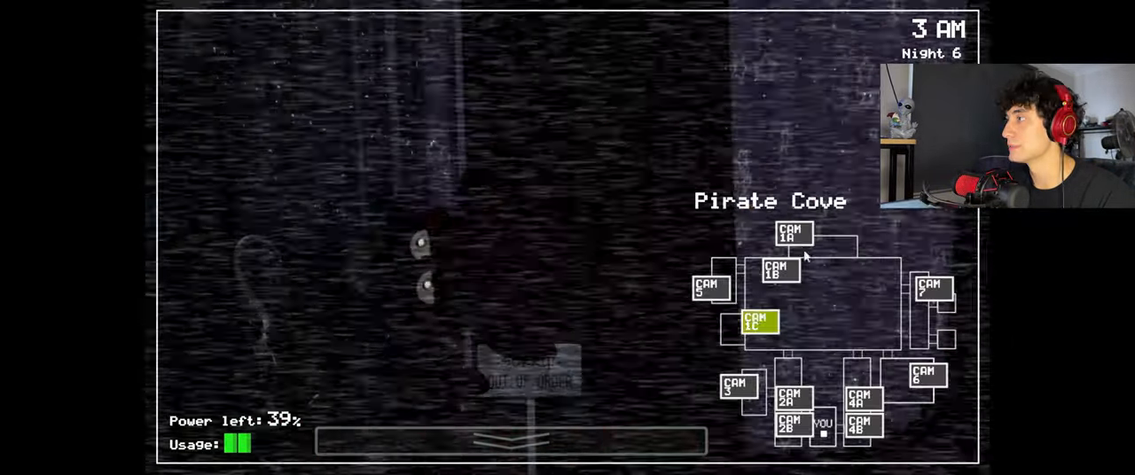
pyautogui.click(510, 441)
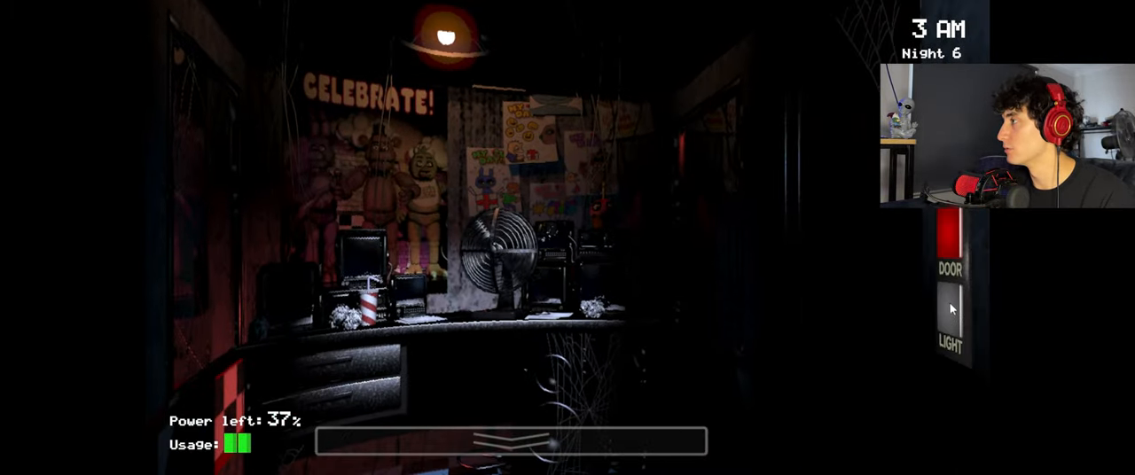
# View Show Stage, shut the left door, then watch Pirate Cove again
pyautogui.click(510, 441)
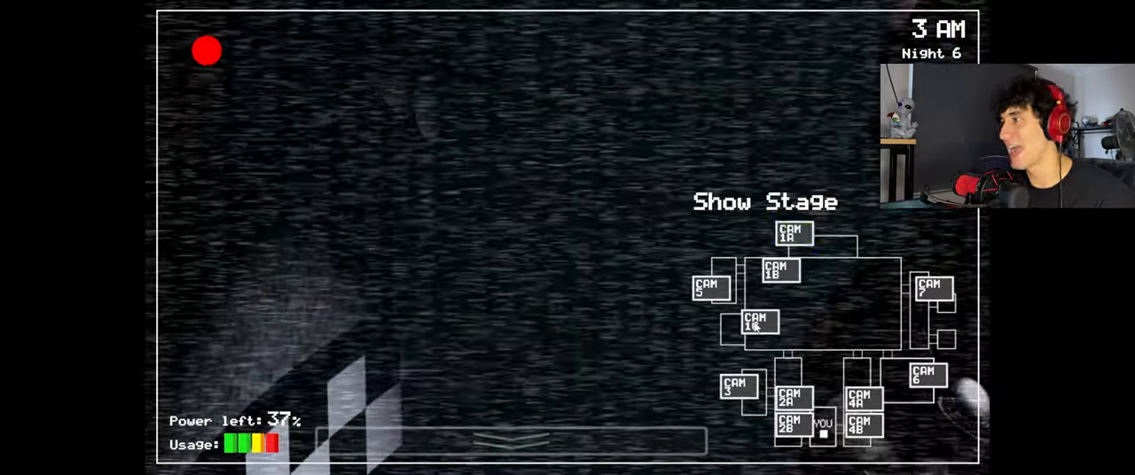
pyautogui.click(510, 441)
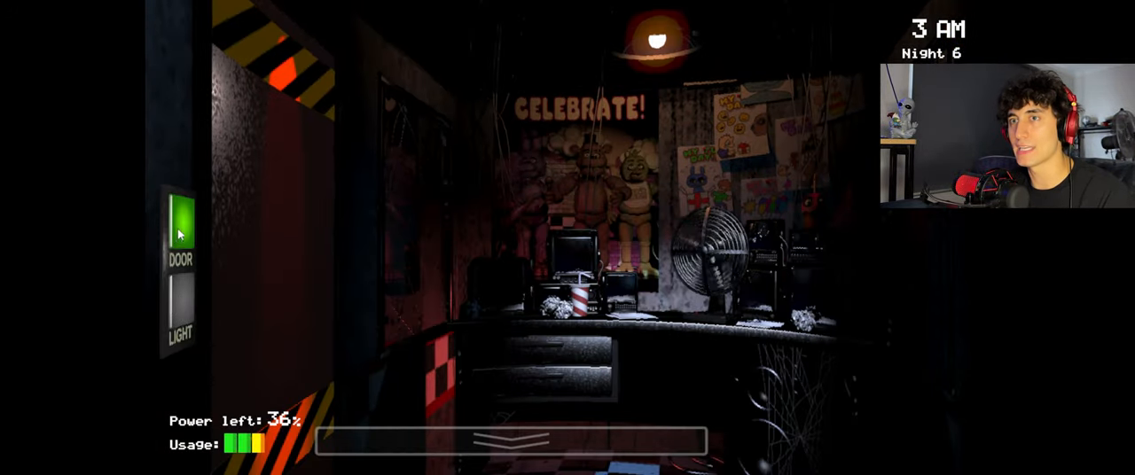
pyautogui.click(179, 217)
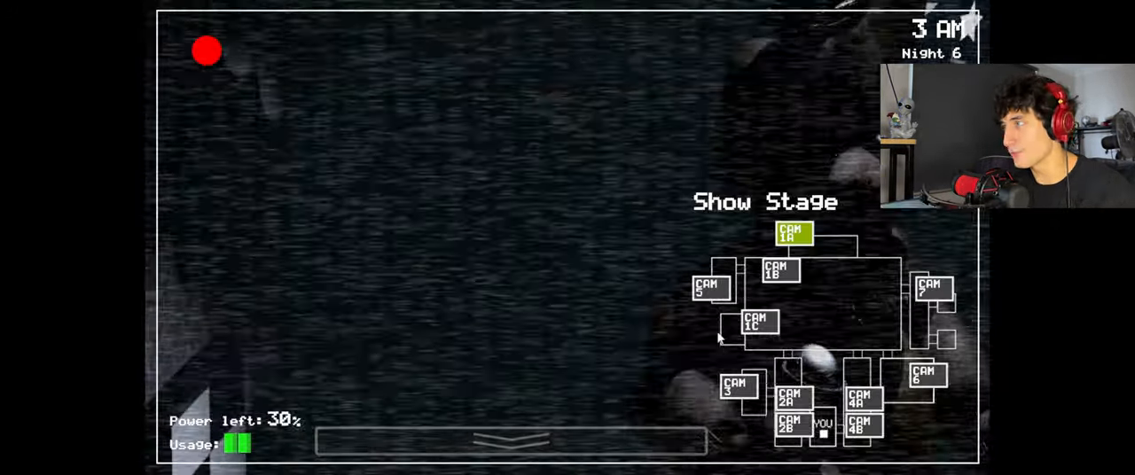
pyautogui.click(512, 441)
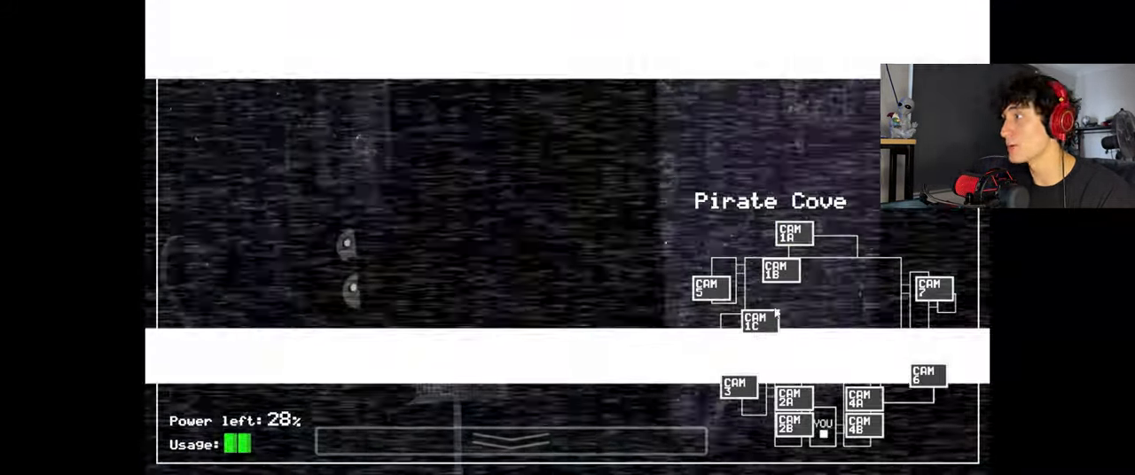
pyautogui.click(512, 439)
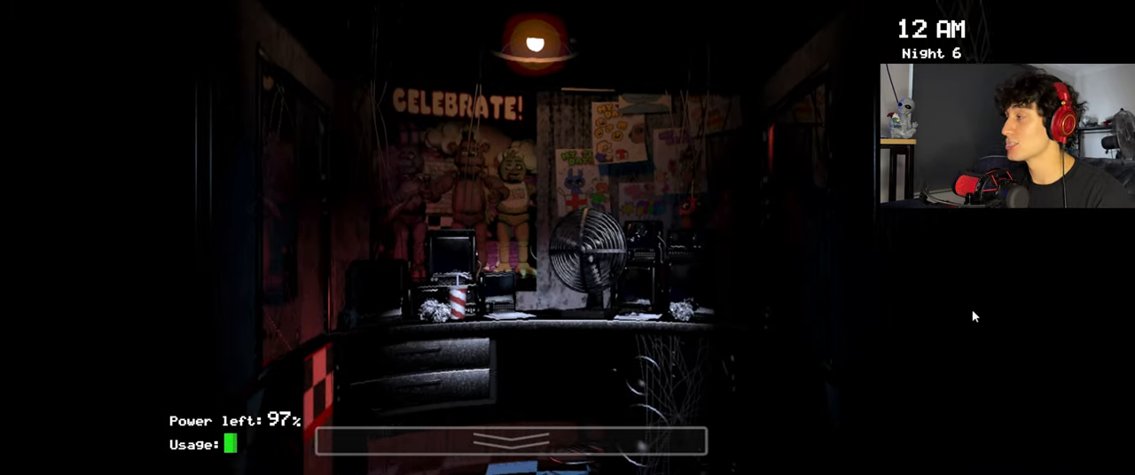
# Check the Show Stage and Dining Area cameras between doorway checks, ending in the office
pyautogui.click(512, 444)
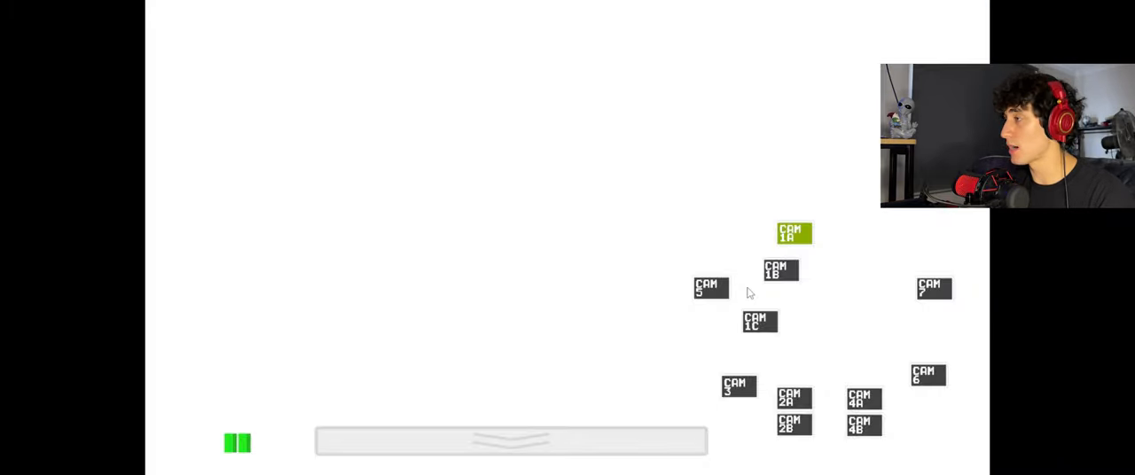
pyautogui.click(511, 442)
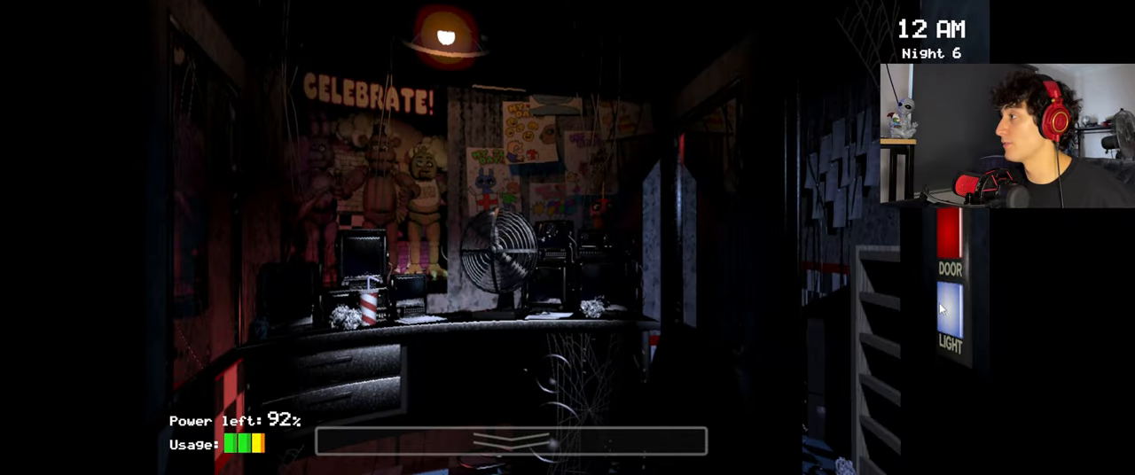
pyautogui.click(508, 440)
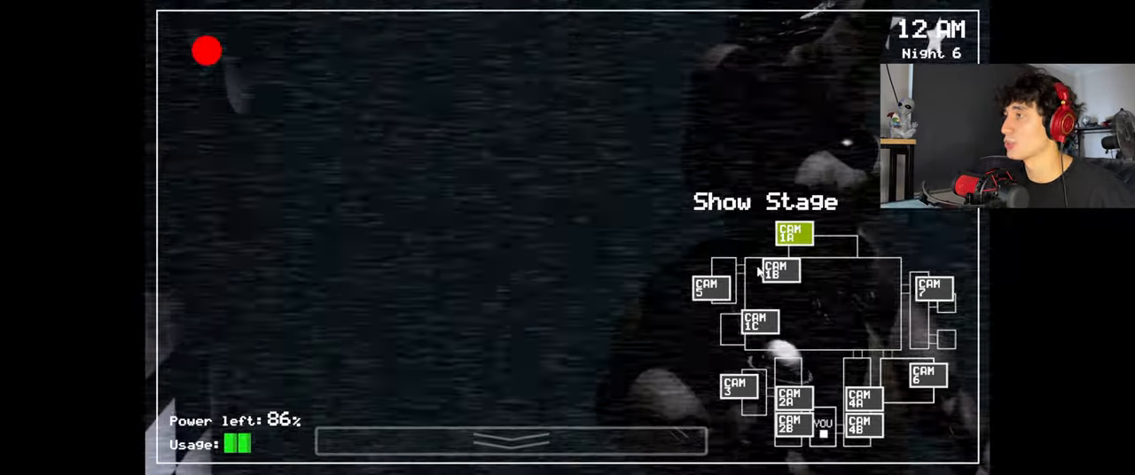
pyautogui.click(510, 442)
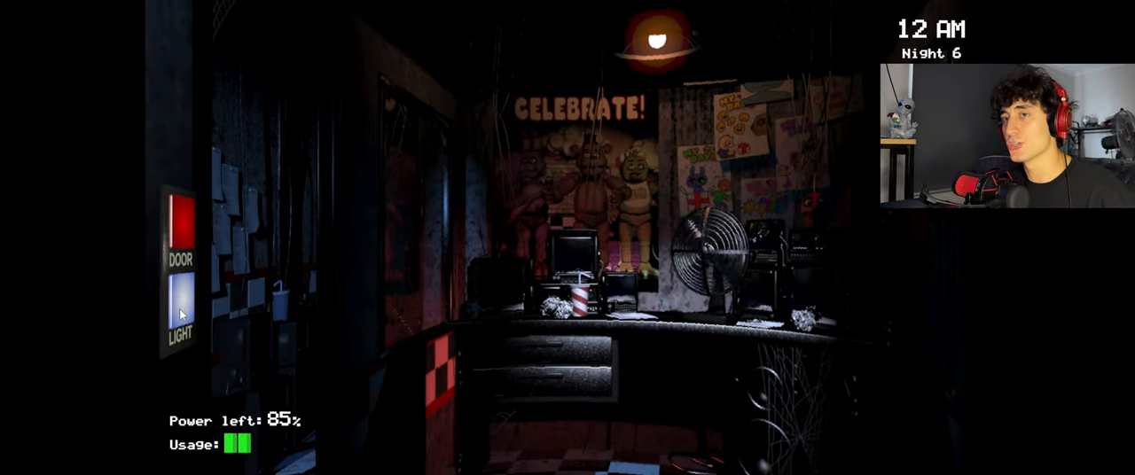
pyautogui.click(510, 443)
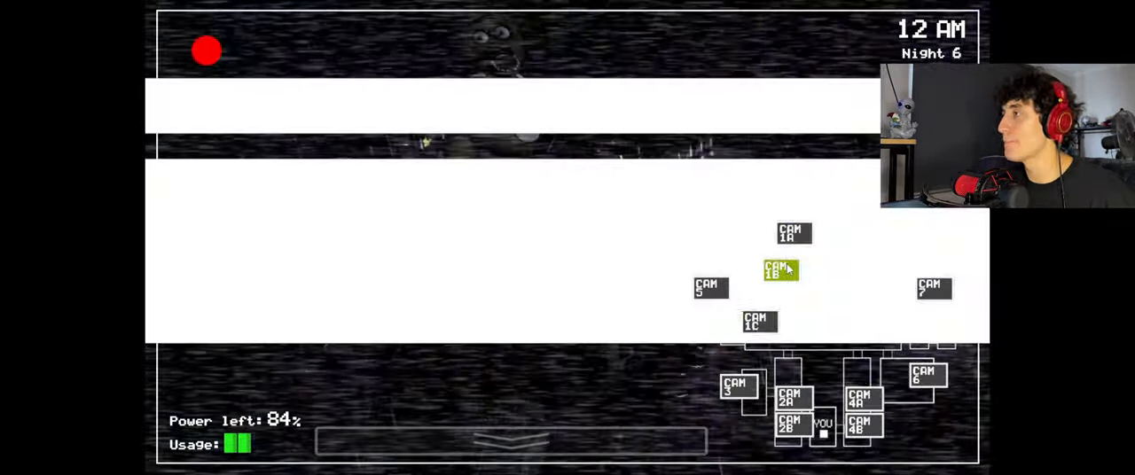
pyautogui.click(510, 441)
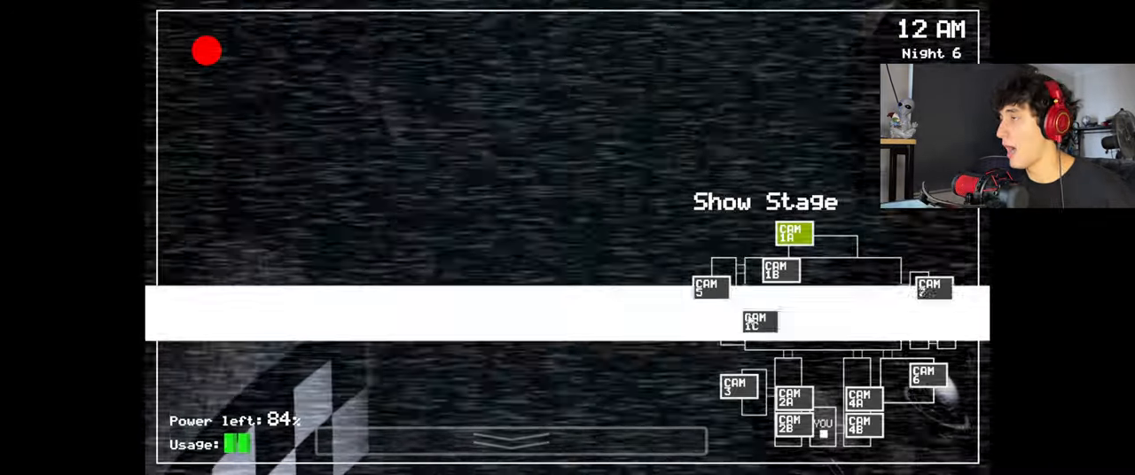
pyautogui.click(510, 439)
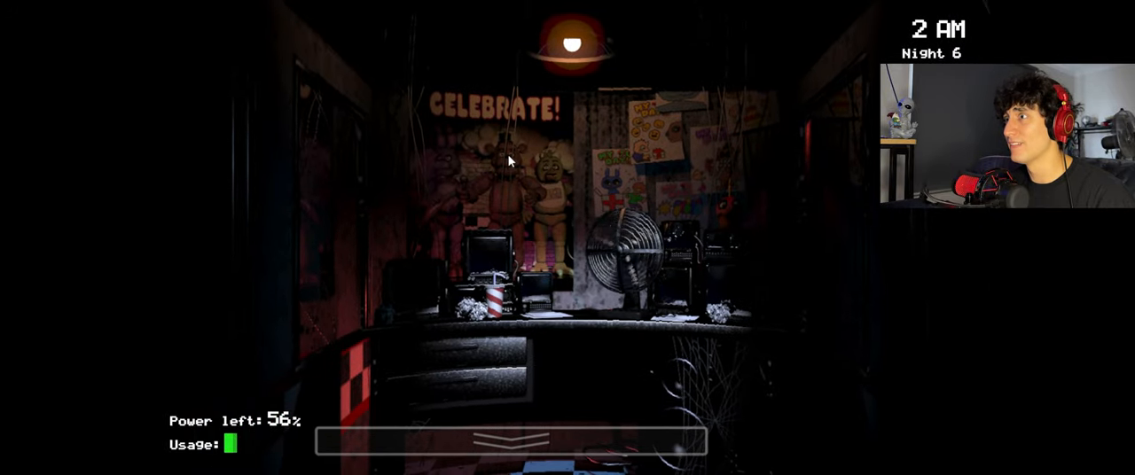
# Check Show Stage, Dining Area, Kitchen and Pirate Cove cameras while watching the right doorway
pyautogui.click(513, 439)
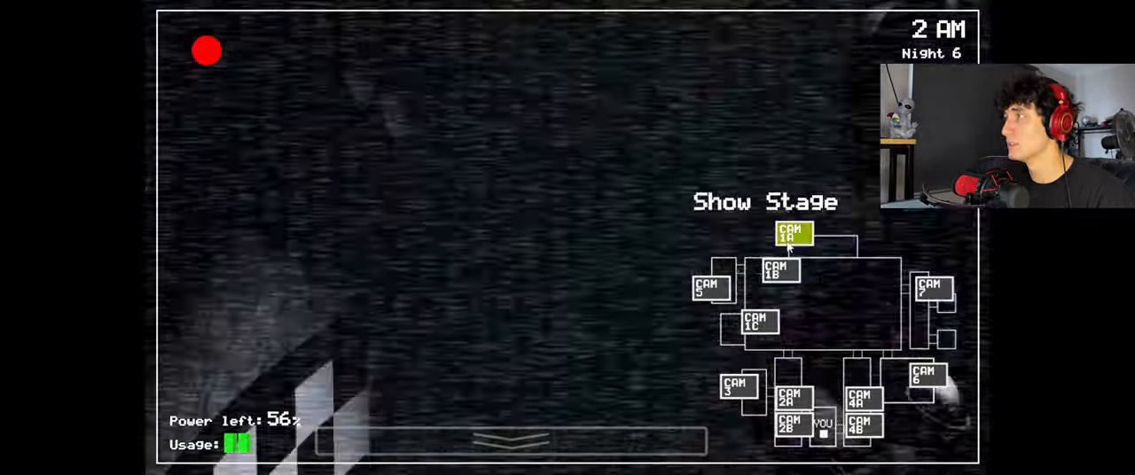
pyautogui.click(510, 440)
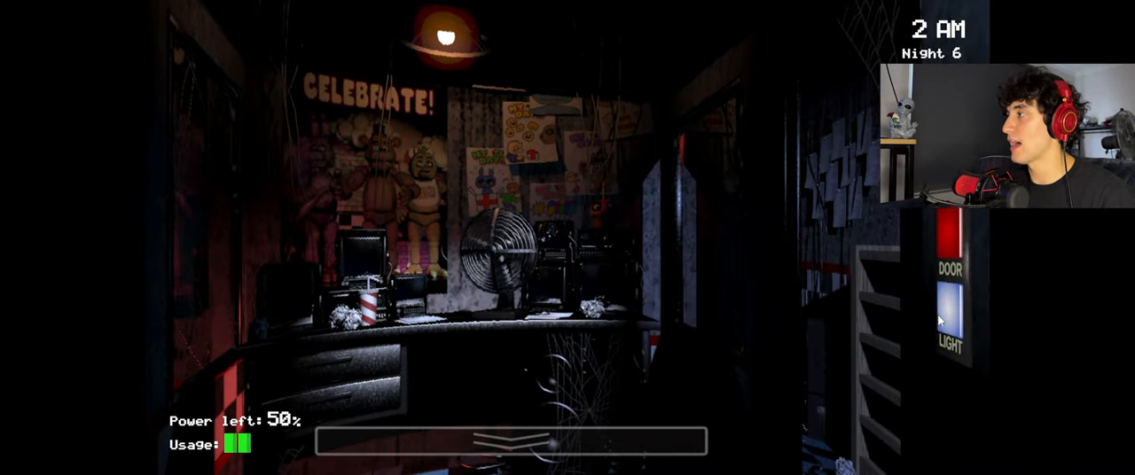
pyautogui.click(511, 442)
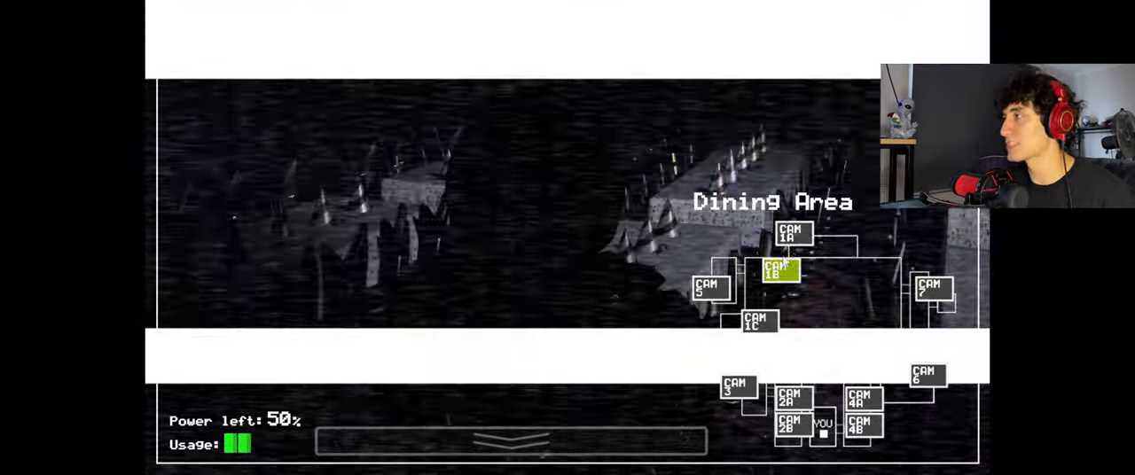
pyautogui.click(511, 443)
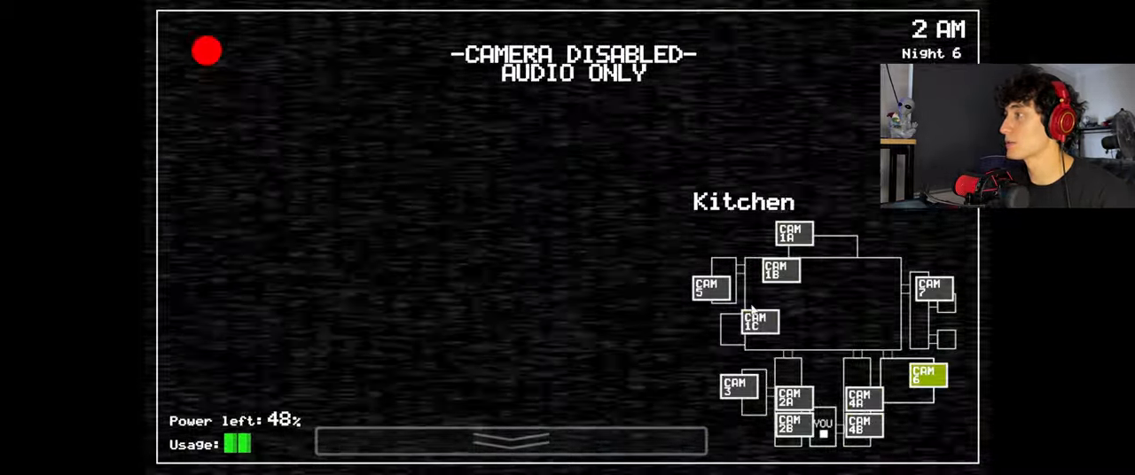
pyautogui.click(510, 439)
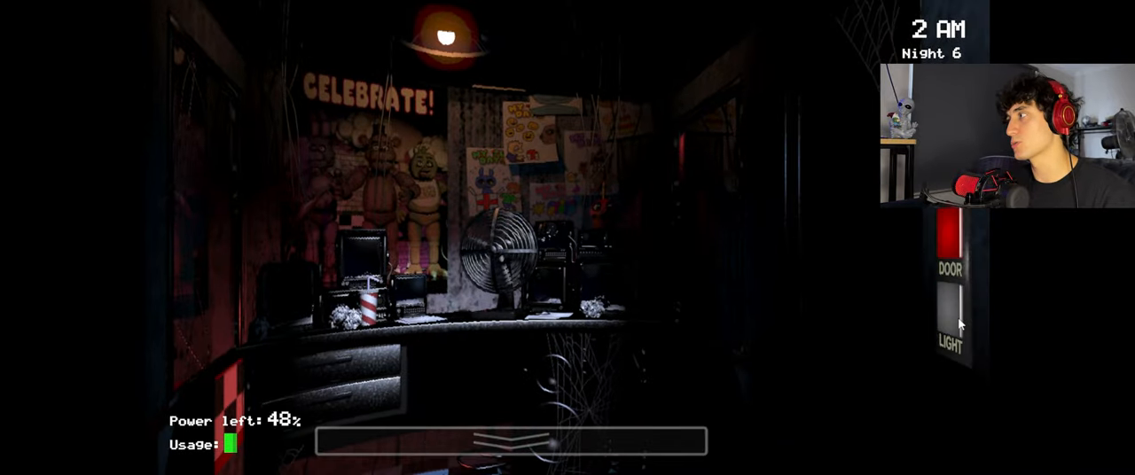
pyautogui.click(510, 441)
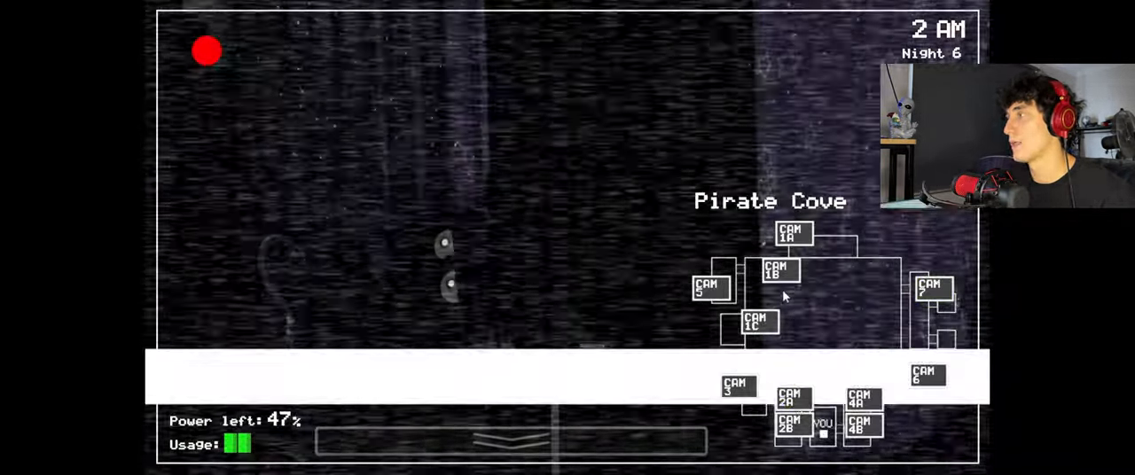
pyautogui.click(510, 444)
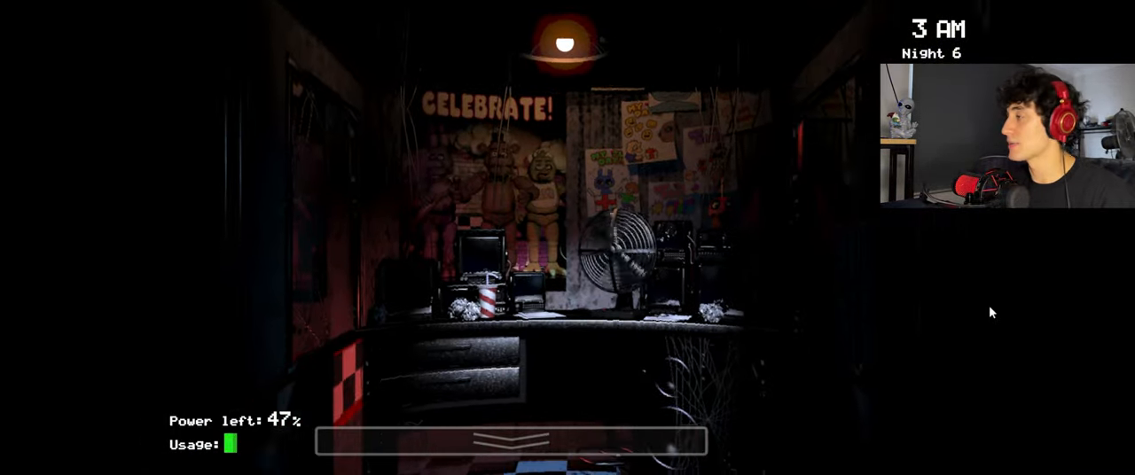
# Watch Pirate Cove and West Hall on the cameras, then return to the office
pyautogui.click(510, 441)
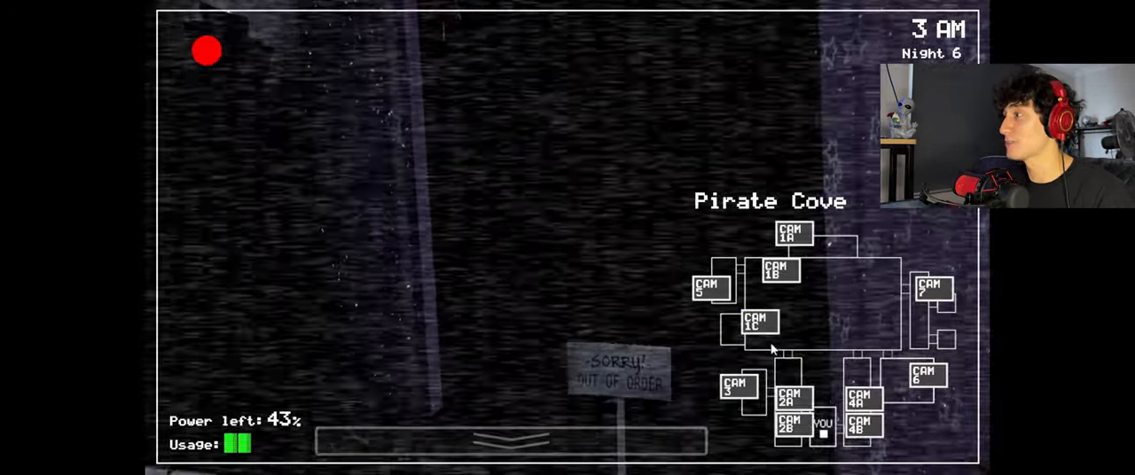
pyautogui.click(510, 441)
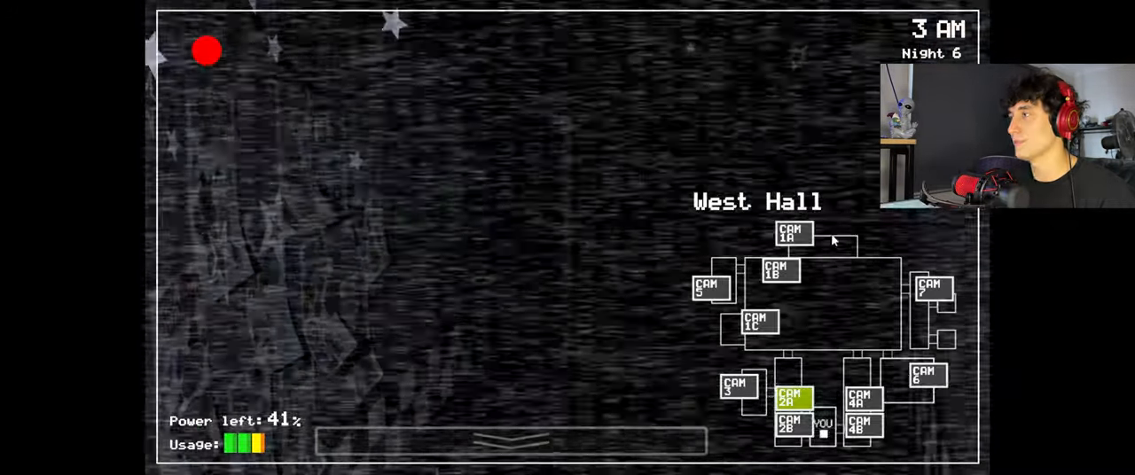
pyautogui.click(756, 324)
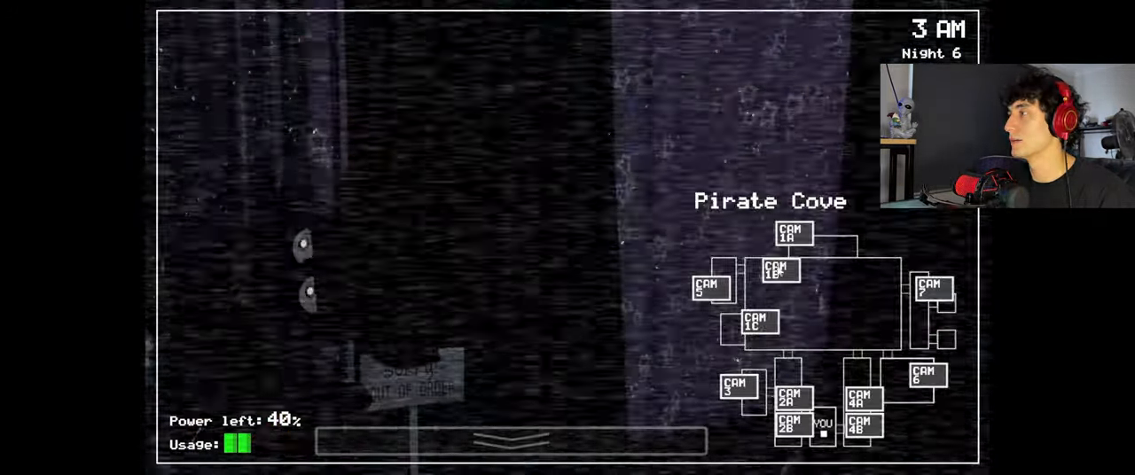
pyautogui.click(510, 441)
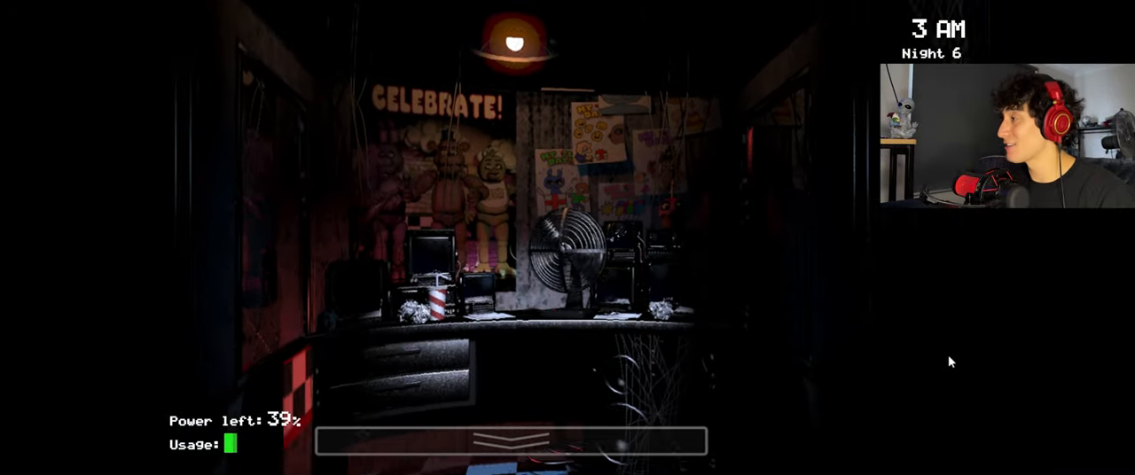
# Check Show Stage and Pirate Cove again, then lower the monitor to check the left doorway
pyautogui.click(510, 441)
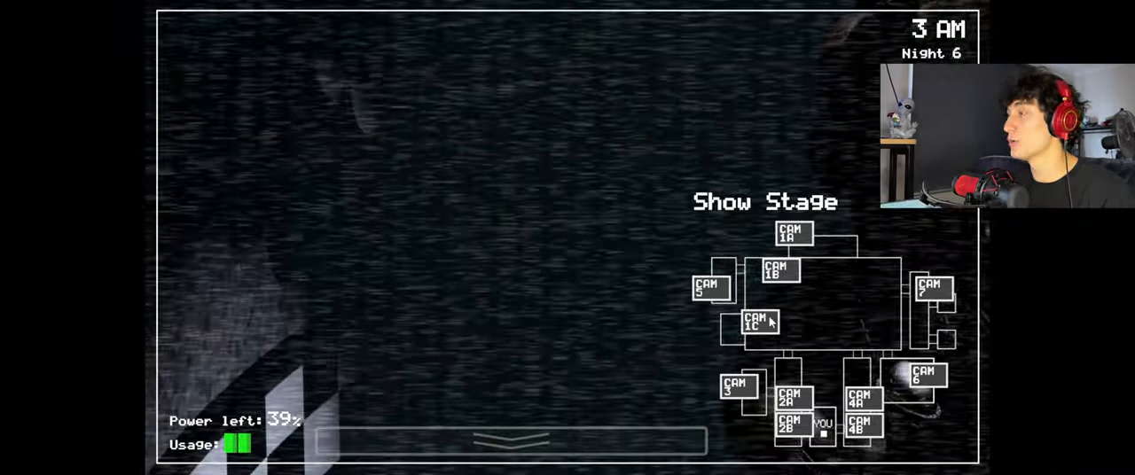
pyautogui.click(509, 440)
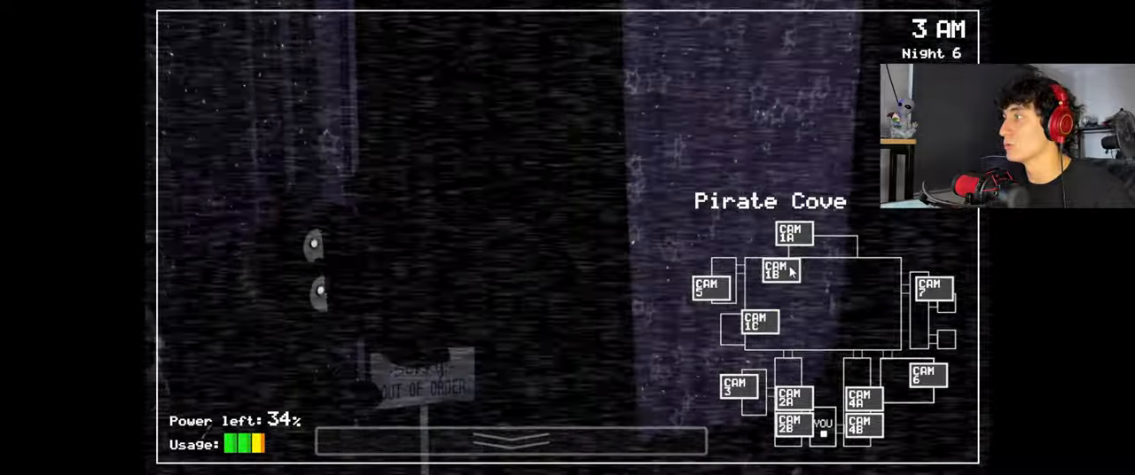
pyautogui.click(510, 441)
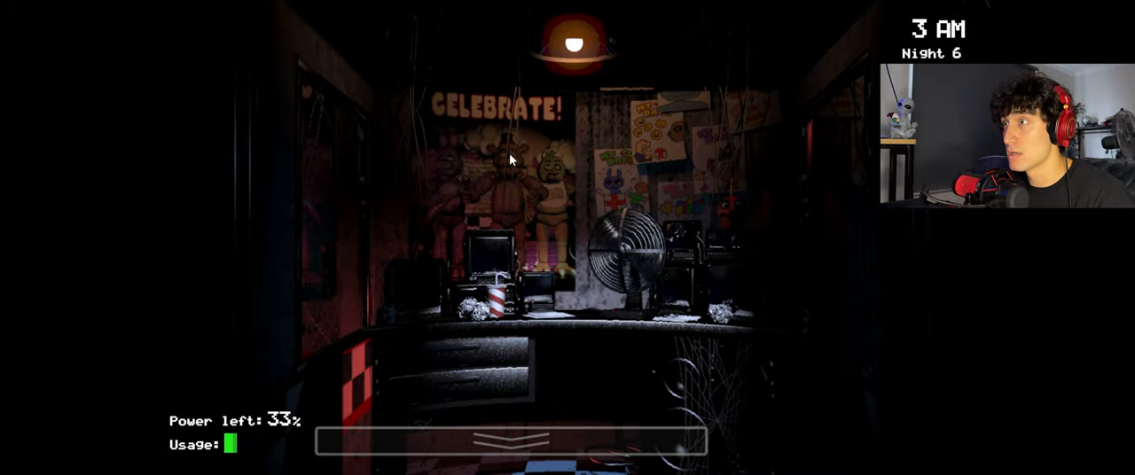
pyautogui.click(510, 442)
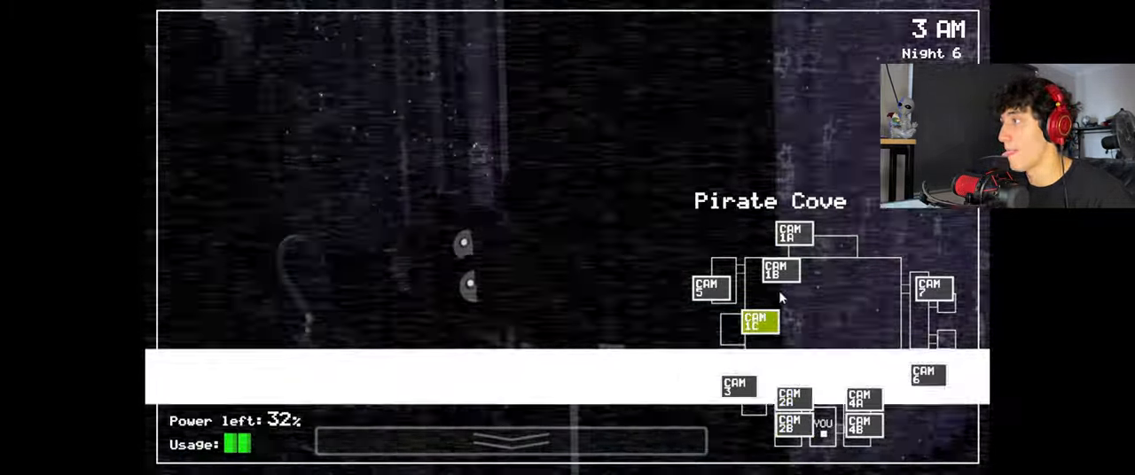
pyautogui.click(510, 441)
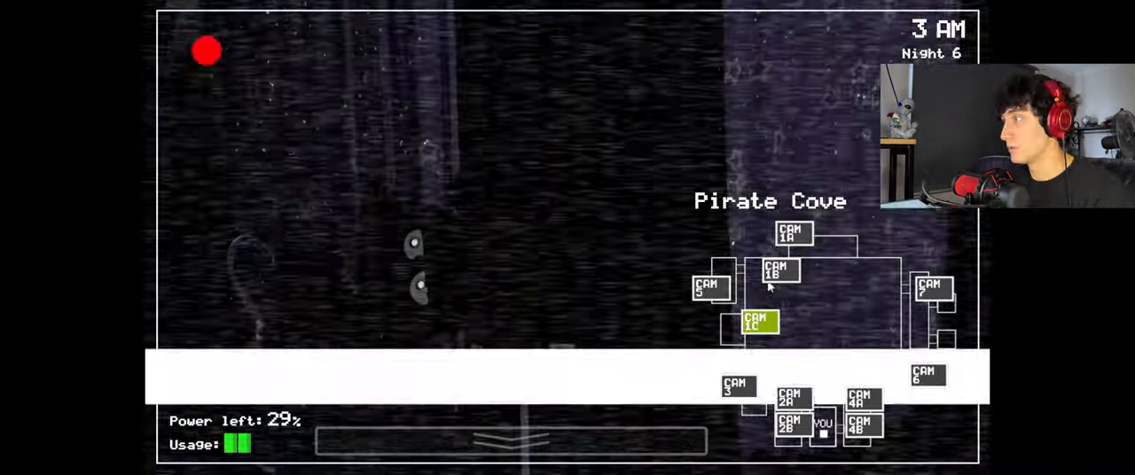
pyautogui.click(510, 441)
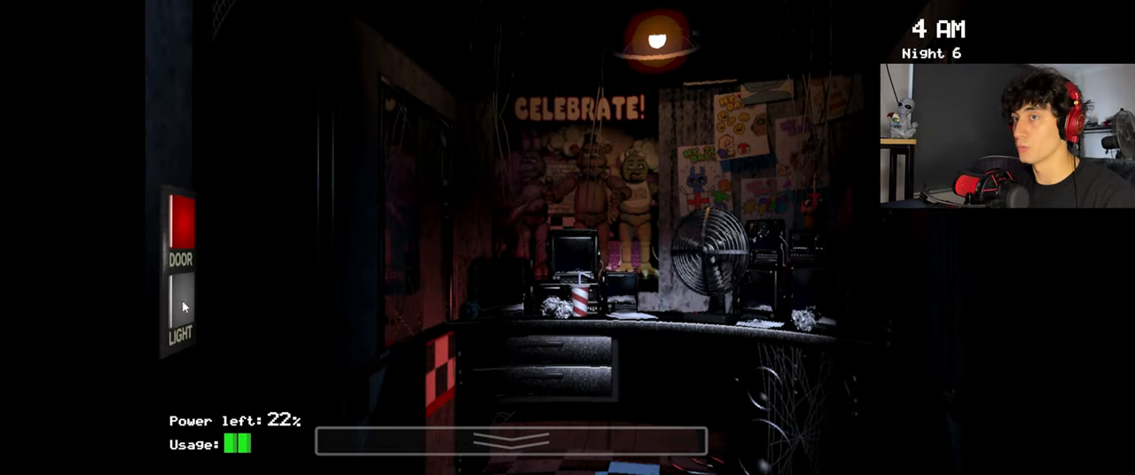
# Shut the right door, check the East Hall camera, then wait in the office
pyautogui.click(512, 440)
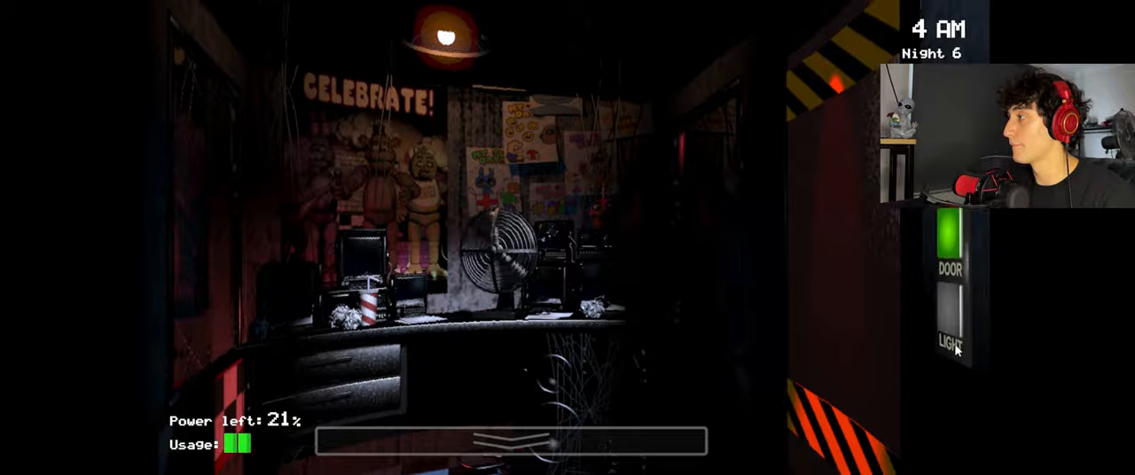
pyautogui.click(510, 441)
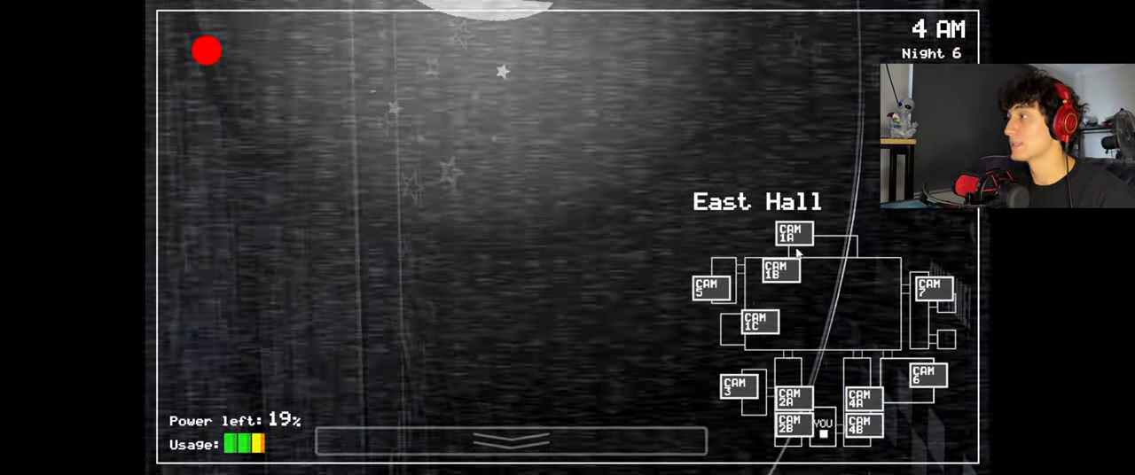
pyautogui.click(510, 438)
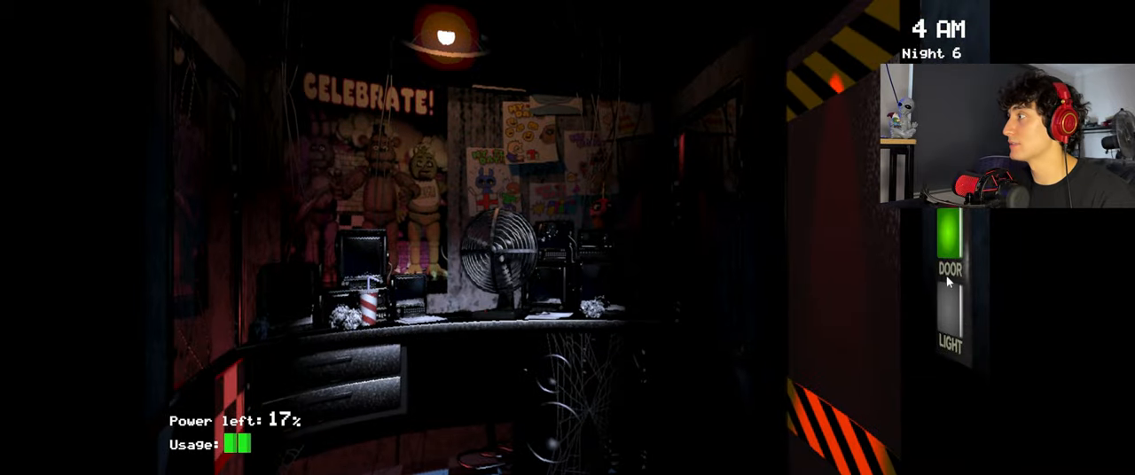
pyautogui.click(510, 442)
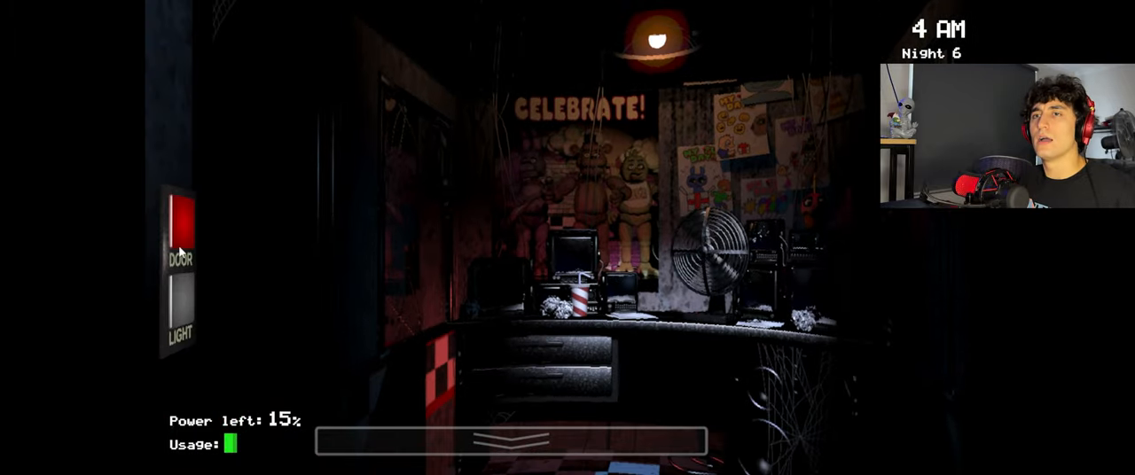
pyautogui.moveTo(148, 12)
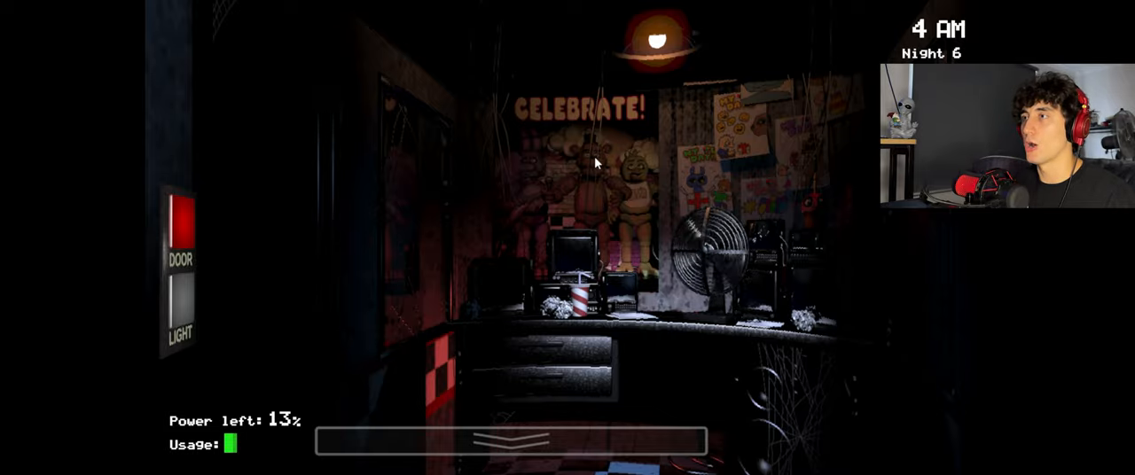
pyautogui.moveTo(436, 240)
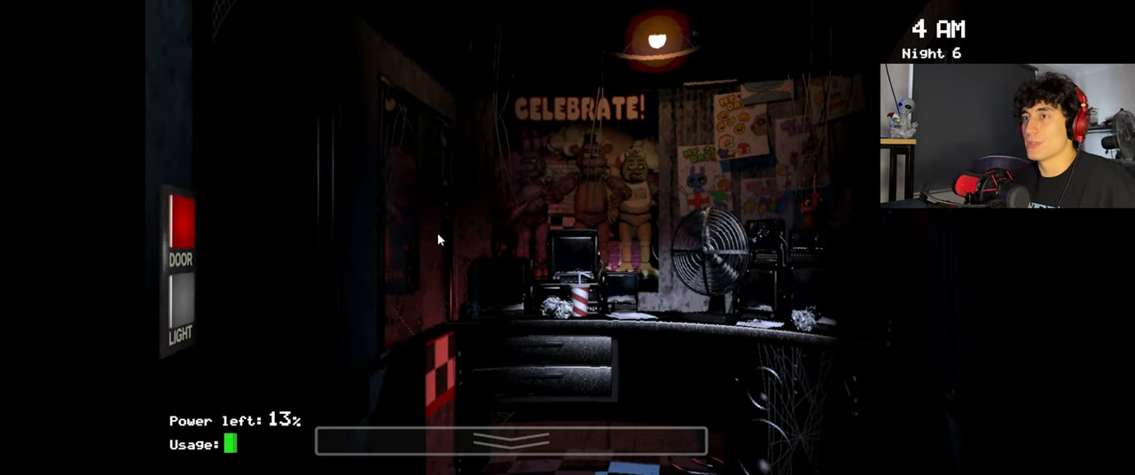